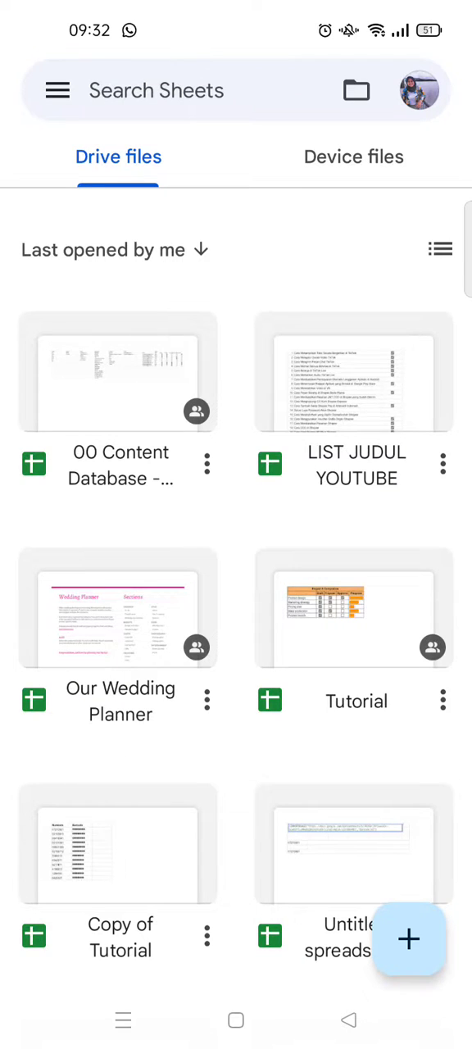
Create a new blank spreadsheet from the + floating button.
{"action": "left_click", "coordinate": [409, 939]}
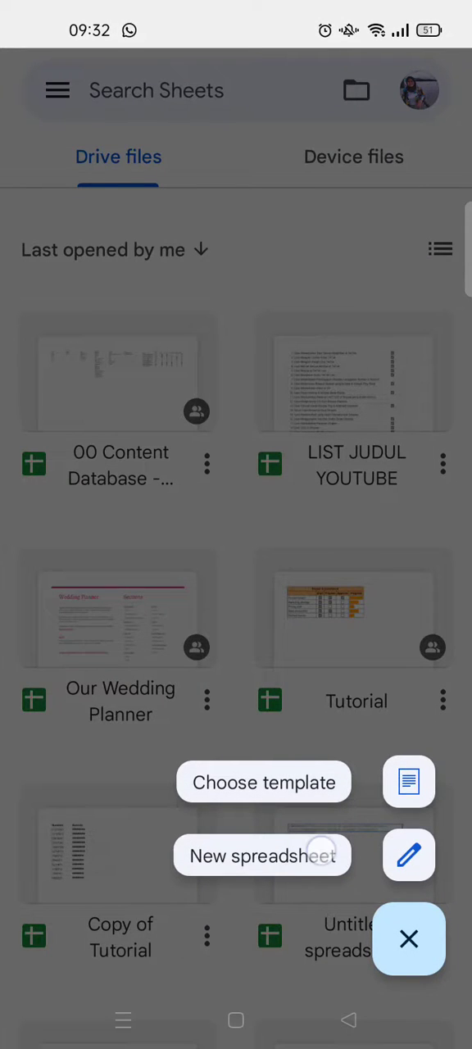
{"action": "left_click", "coordinate": [264, 855]}
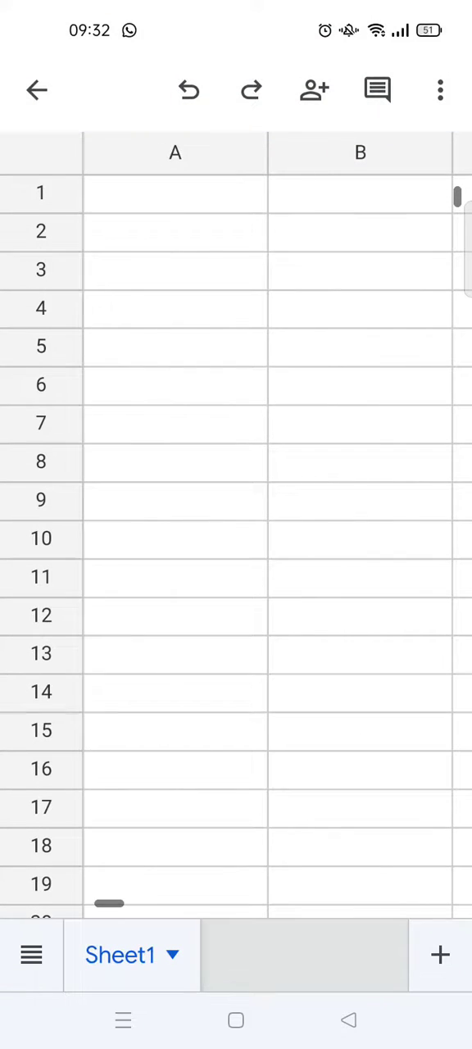
Enter 'How to Add Overlay in VN' into cell A1 and confirm it.
{"action": "left_click", "coordinate": [174, 192]}
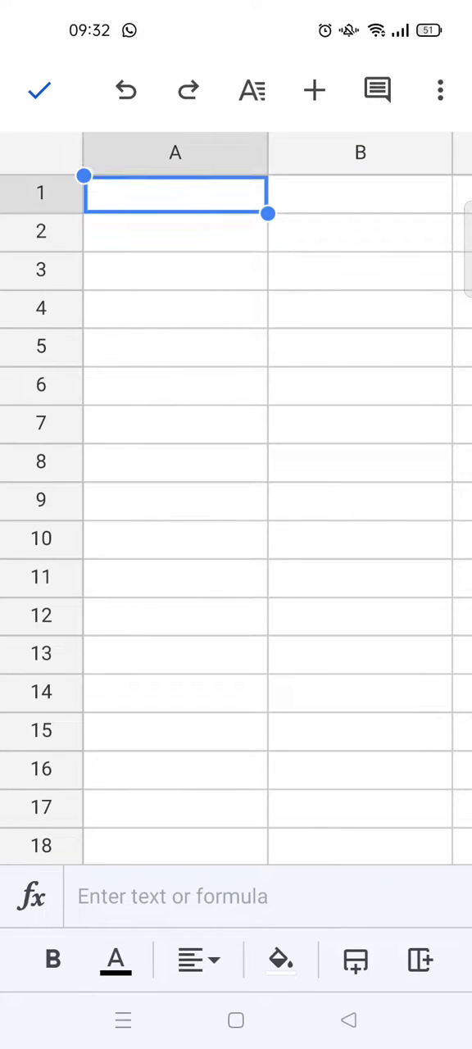
{"action": "left_click", "coordinate": [175, 193]}
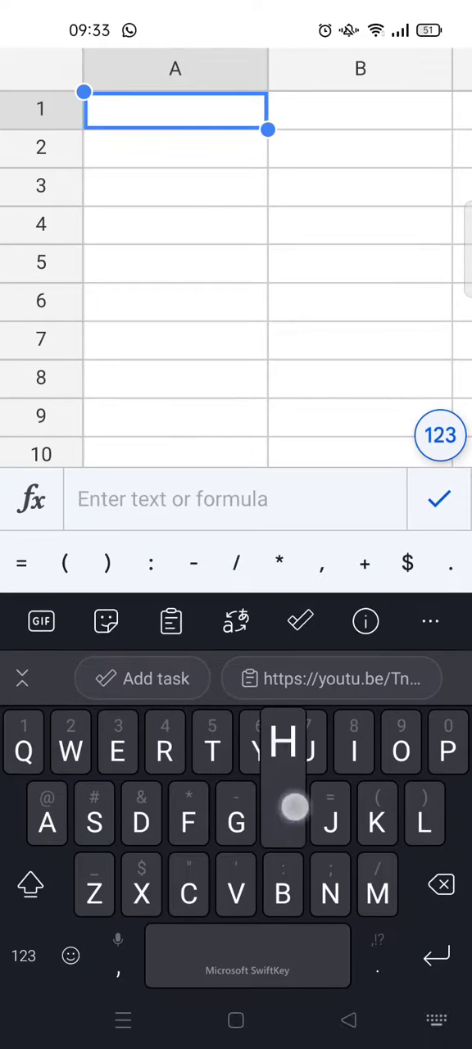
{"action": "type", "text": "How to Add Overlay"}
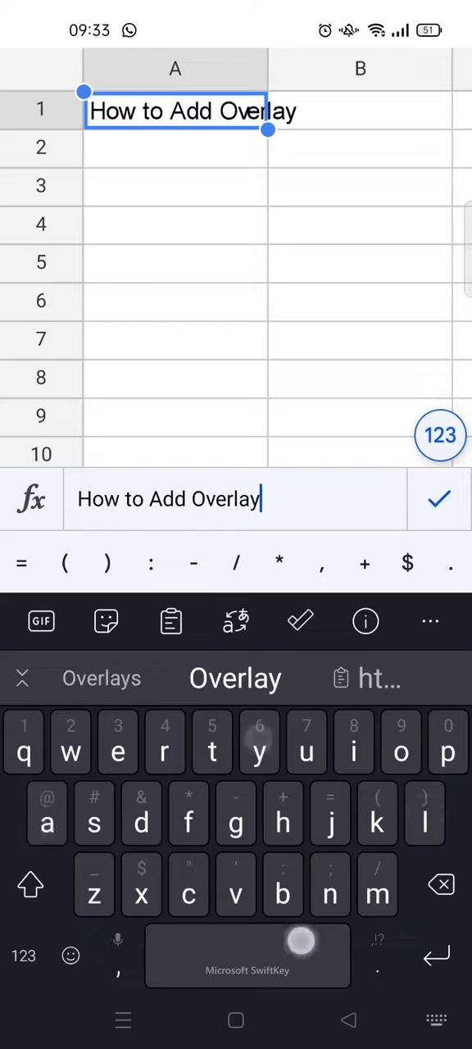
{"action": "type", "text": "in VN"}
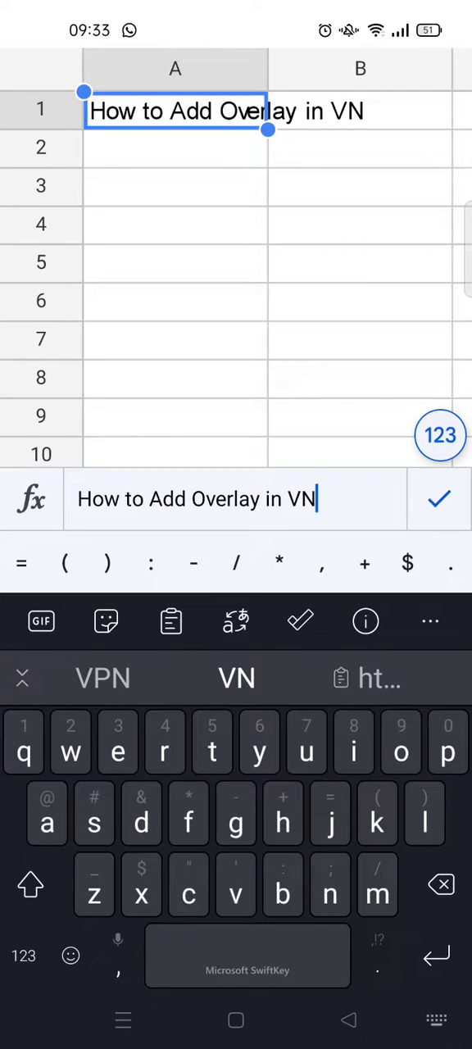
{"action": "left_click", "coordinate": [438, 500]}
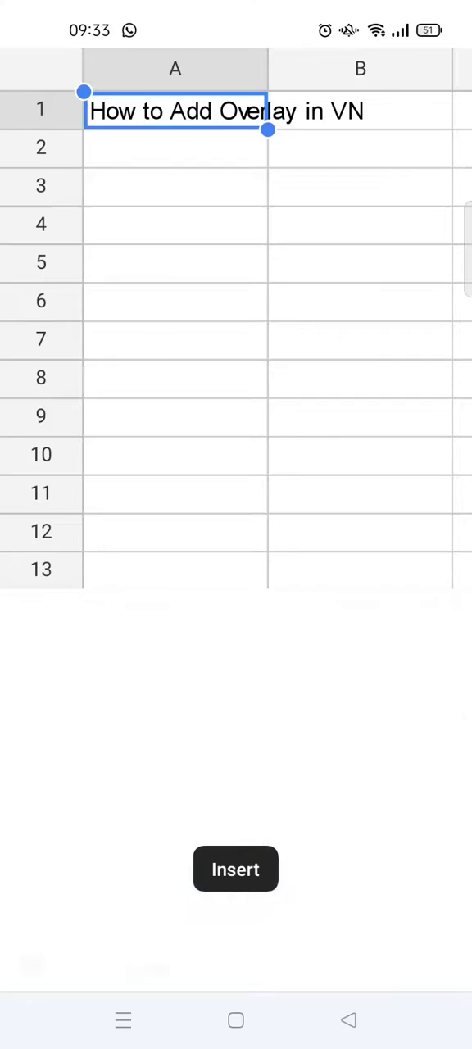
Insert a link on cell A1 via the Insert menu's Link option.
{"action": "left_click", "coordinate": [236, 870]}
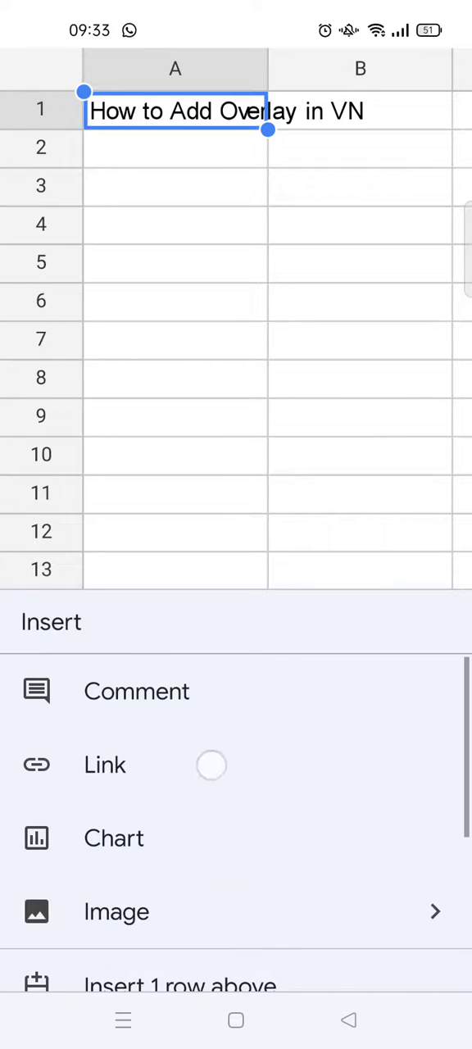
{"action": "left_click", "coordinate": [105, 764]}
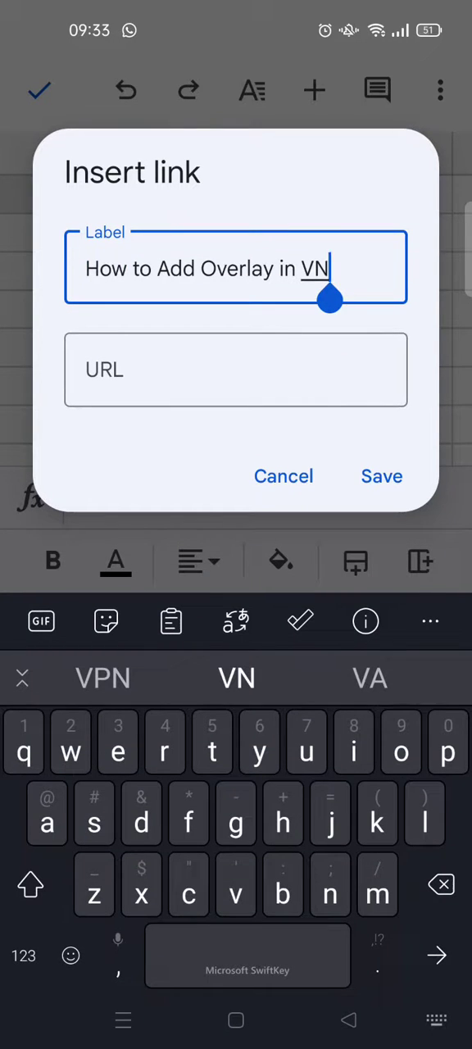
{"action": "left_click", "coordinate": [236, 370]}
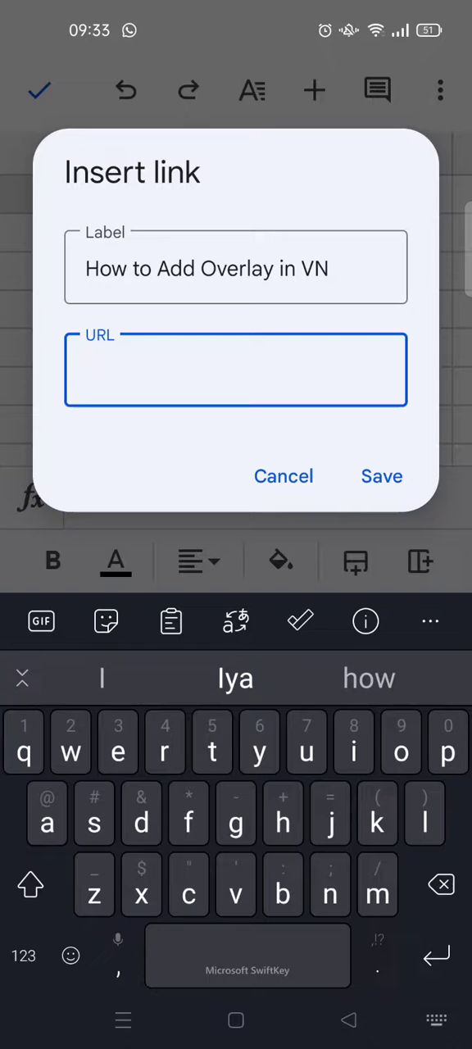
{"action": "left_click", "coordinate": [236, 369]}
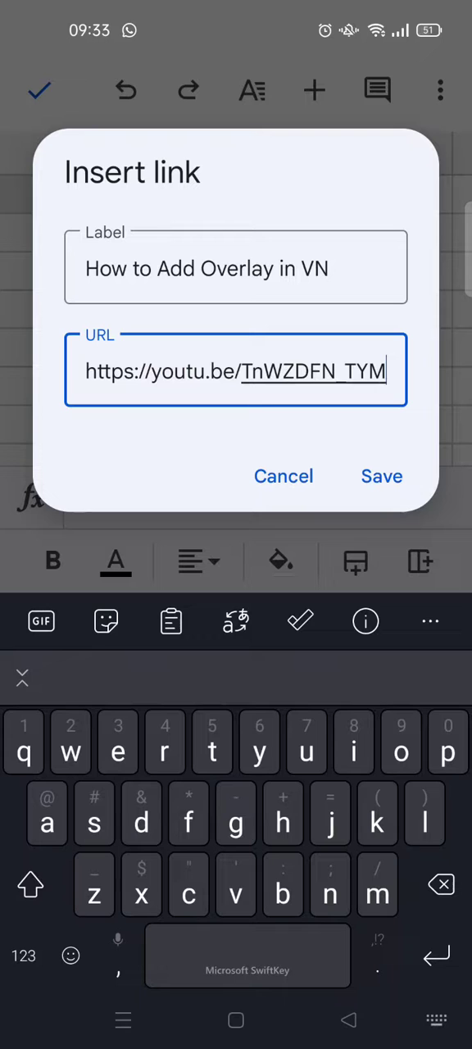
{"action": "left_click", "coordinate": [381, 476]}
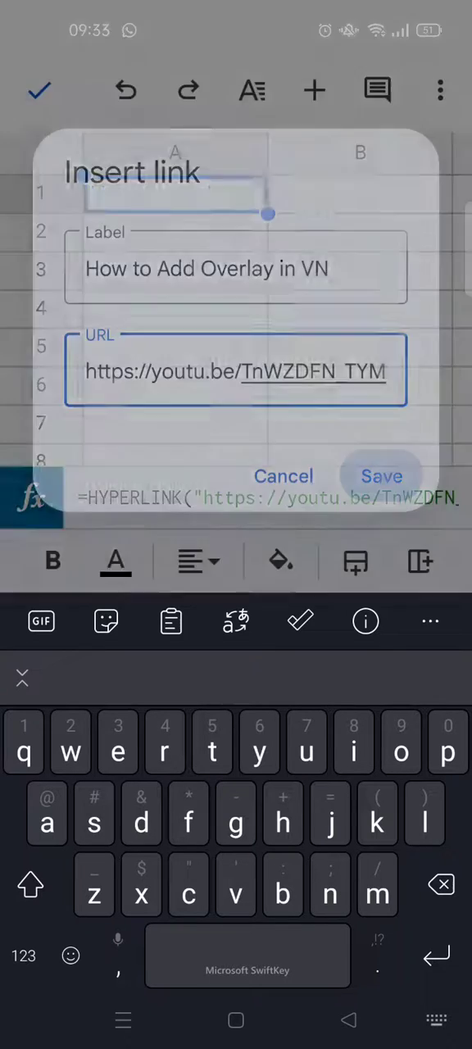